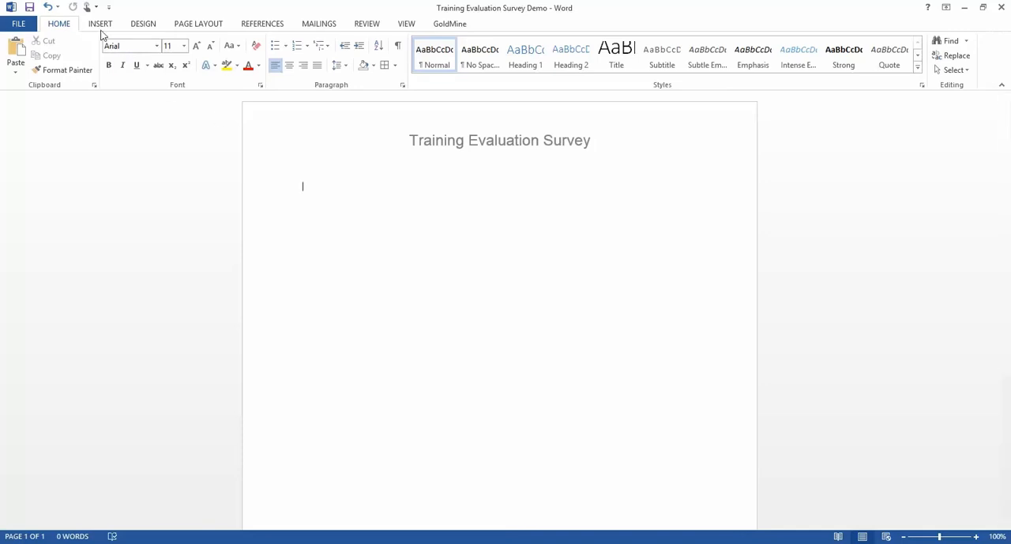
Insert a blank 9-column, 14-row table beneath the survey title.
{"action": "left_click", "coordinate": [102, 56]}
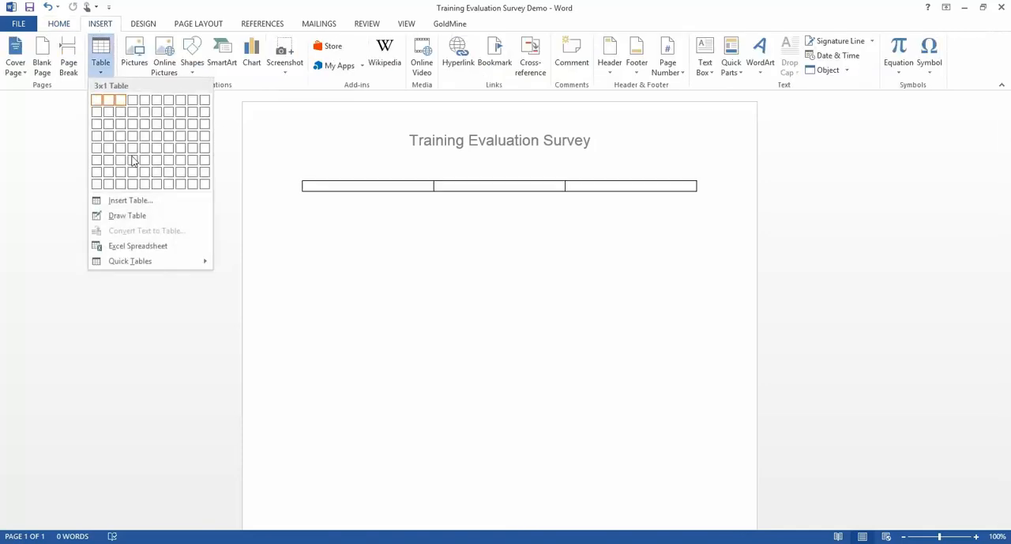
{"action": "left_click", "coordinate": [130, 199]}
{"action": "type", "text": "14"}
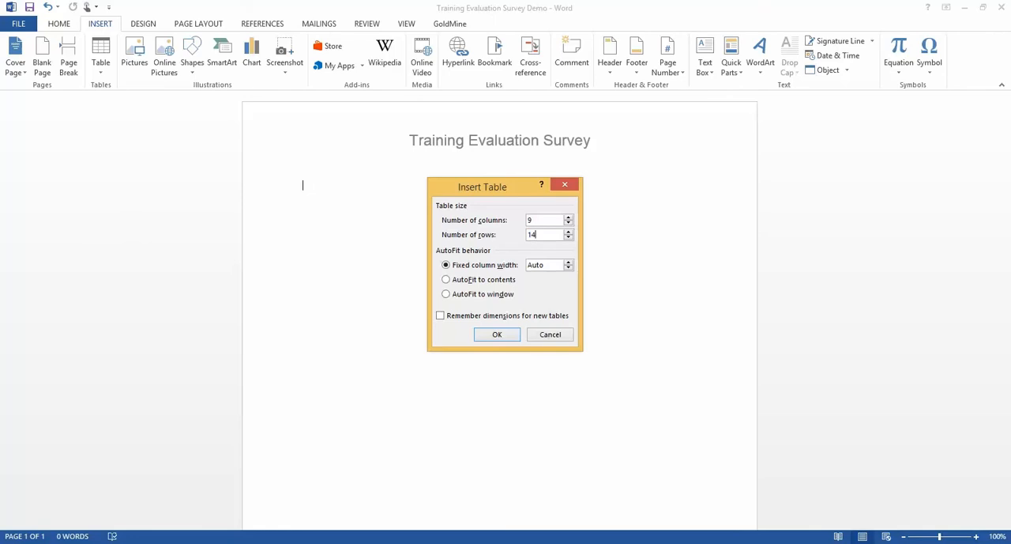
{"action": "left_click", "coordinate": [496, 334]}
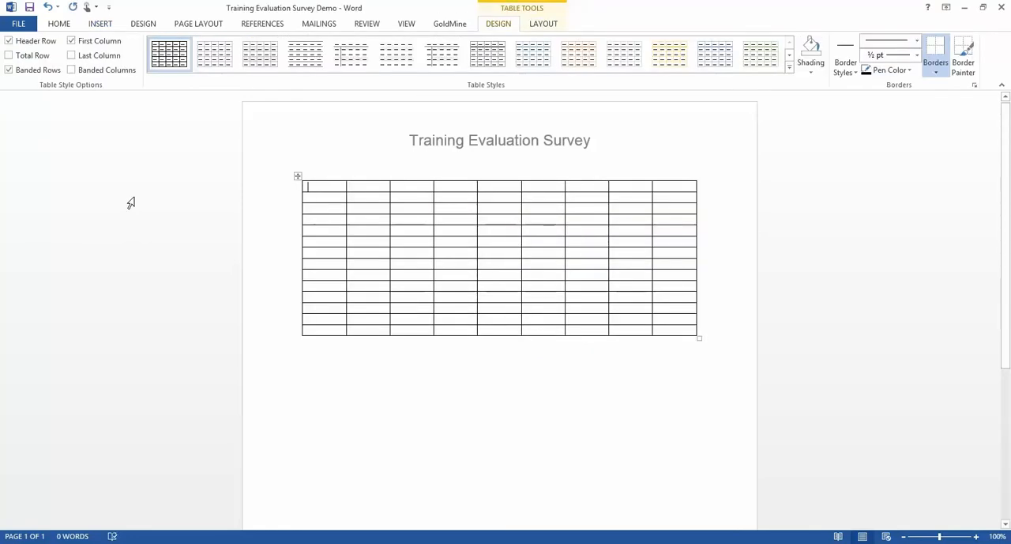
Enter a Date header, an M M D D Y Y row, and circled-digit bubbles down each column.
{"action": "type", "text": "Date"}
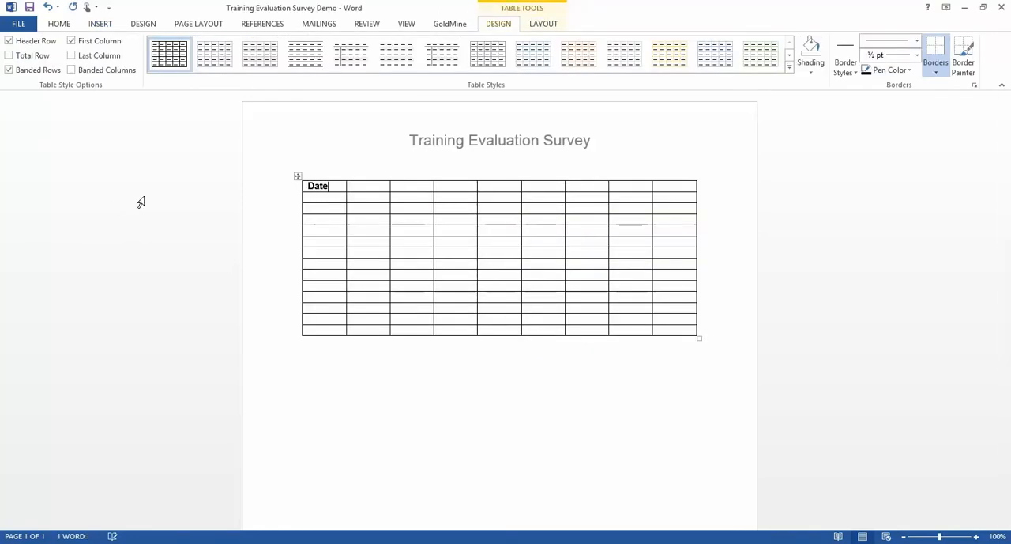
{"action": "type", "text": "M"}
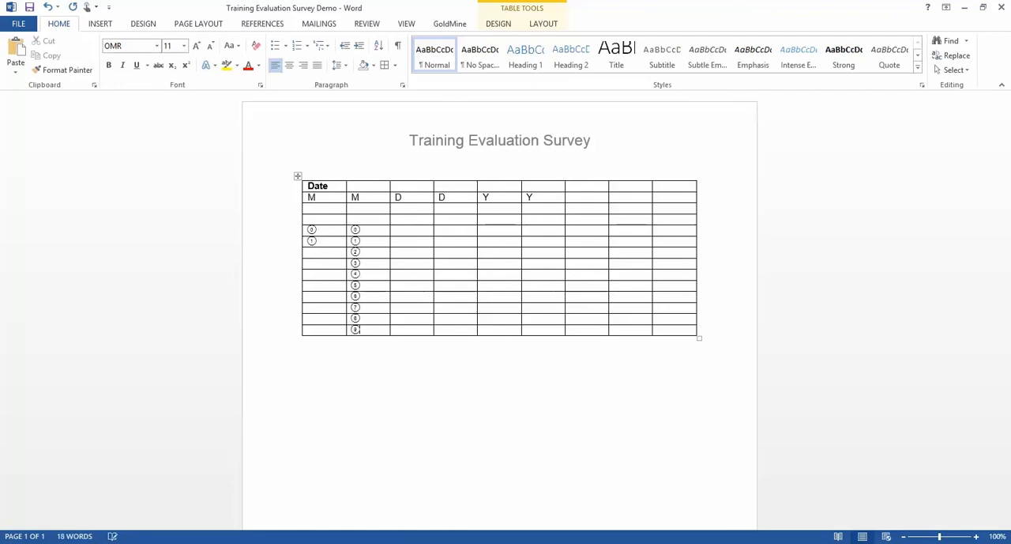
{"action": "left_click", "coordinate": [398, 234]}
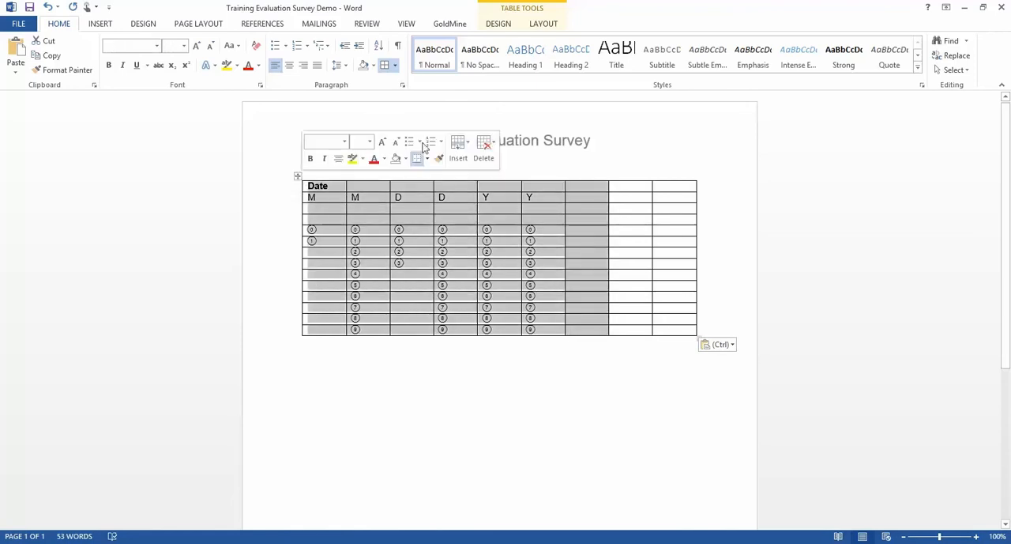
Set the date columns' width to 0.72" so the bubble grid is compact.
{"action": "left_click", "coordinate": [544, 22]}
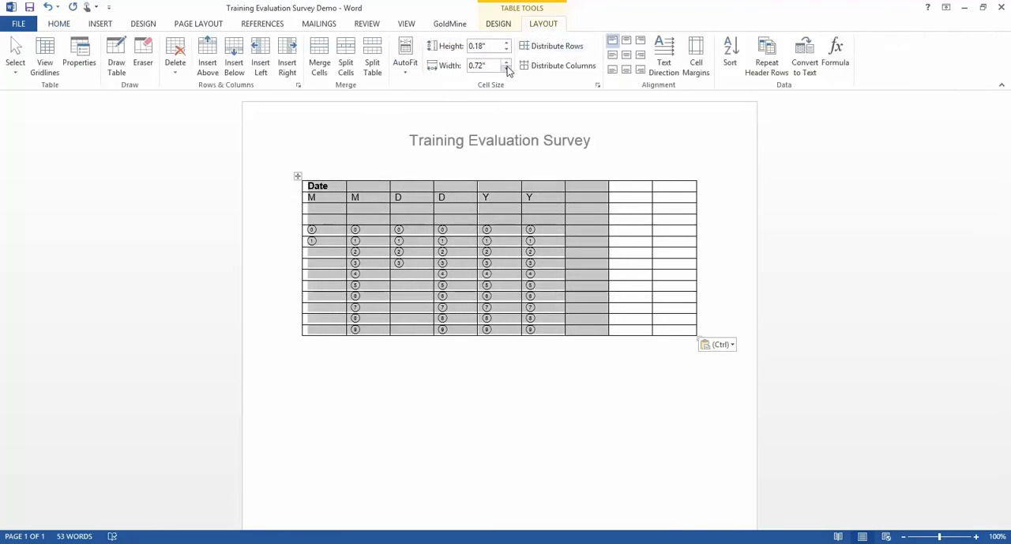
{"action": "left_click", "coordinate": [506, 70]}
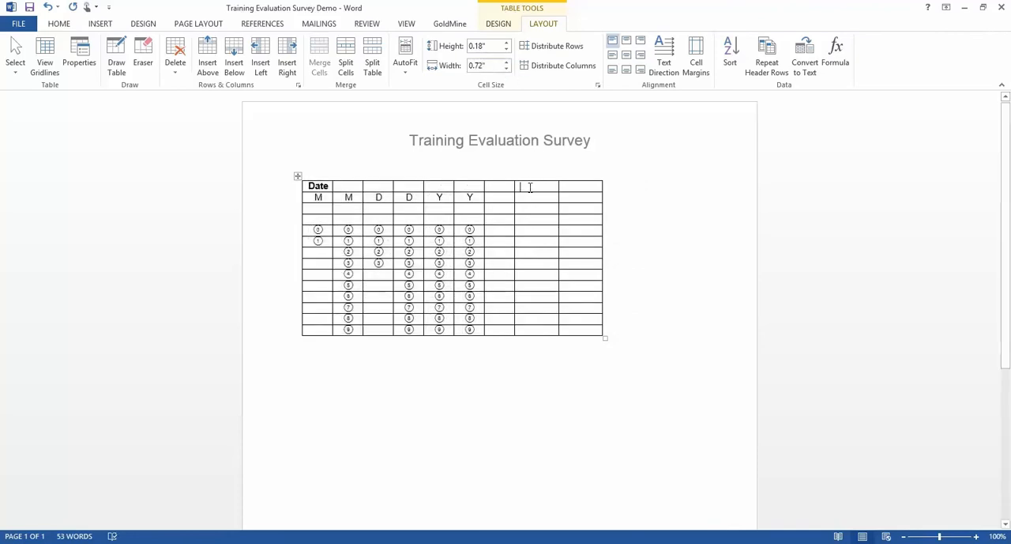
Add Trainer Name, Title of Training and Training Location labels on merged lines with a wide answer column.
{"action": "type", "text": "Trainer Name:"}
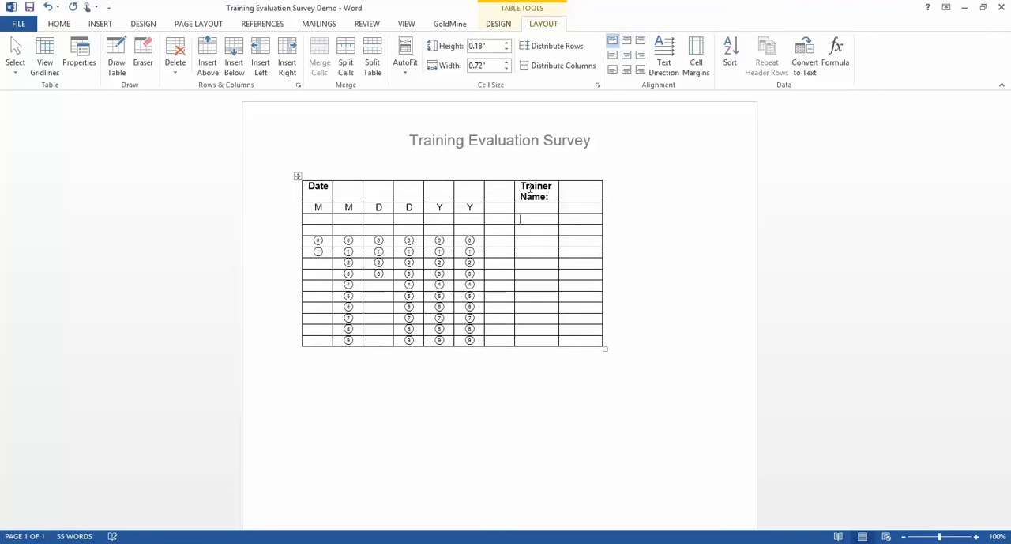
{"action": "type", "text": "Title of Training:"}
{"action": "left_click", "coordinate": [537, 240]}
{"action": "type", "text": "Training Location:"}
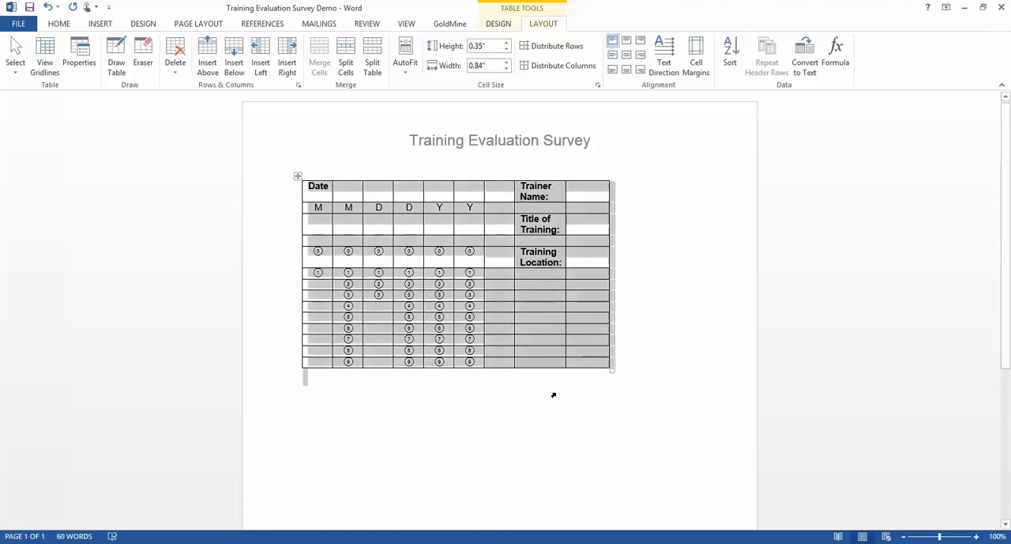
{"action": "left_click", "coordinate": [560, 64]}
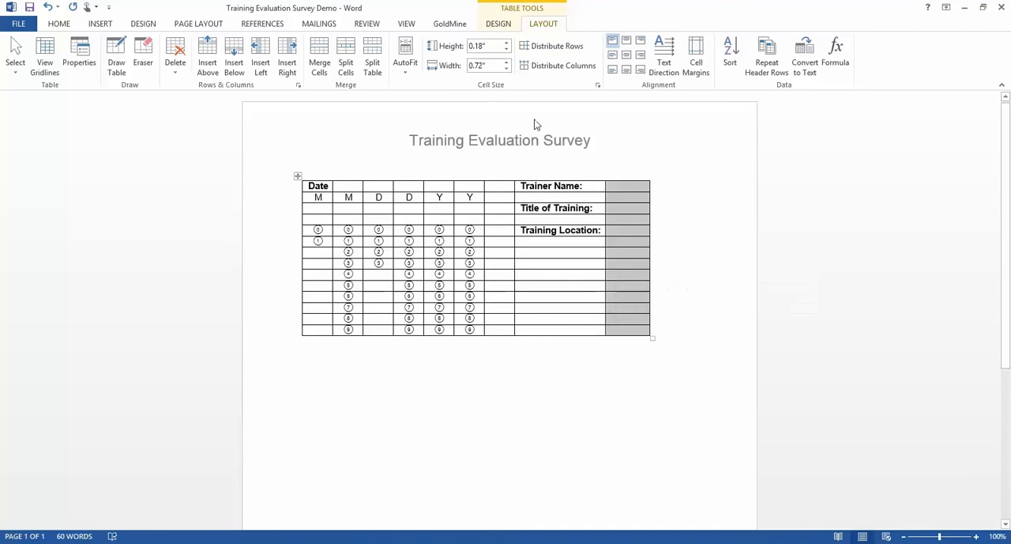
{"action": "left_click", "coordinate": [505, 62]}
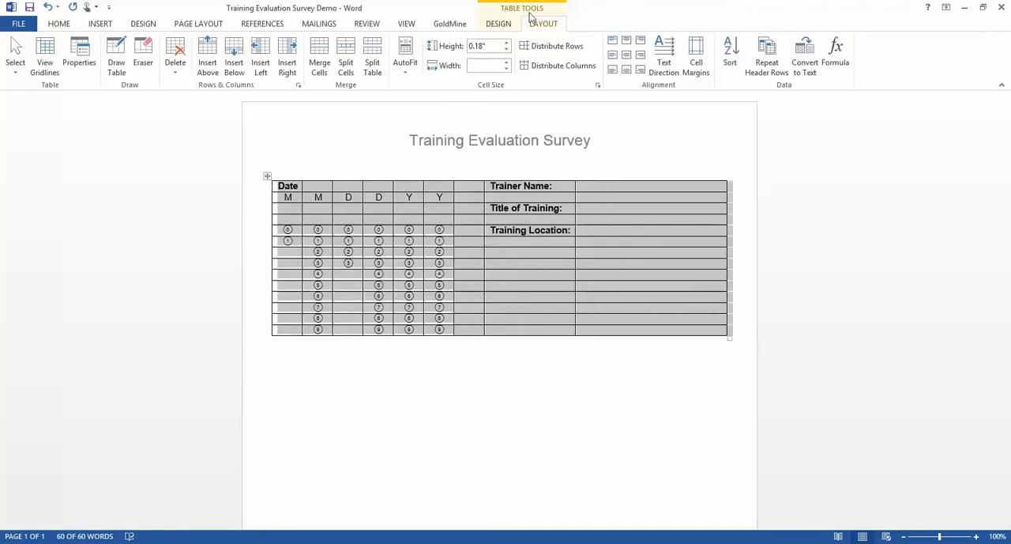
Apply No Border, then All Borders on the M/D/Y row and Bottom Border on the answer cells.
{"action": "left_click", "coordinate": [498, 22]}
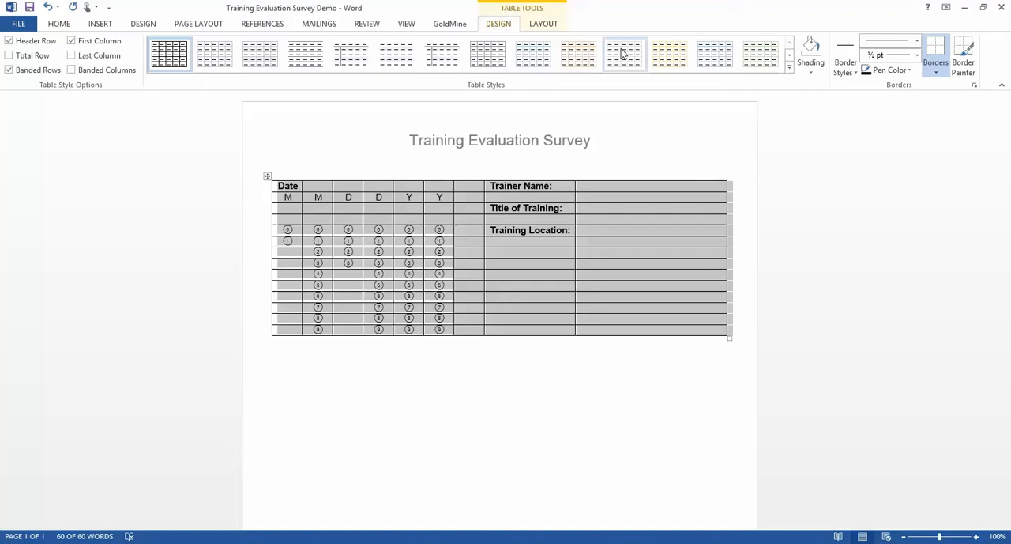
{"action": "left_click", "coordinate": [947, 63]}
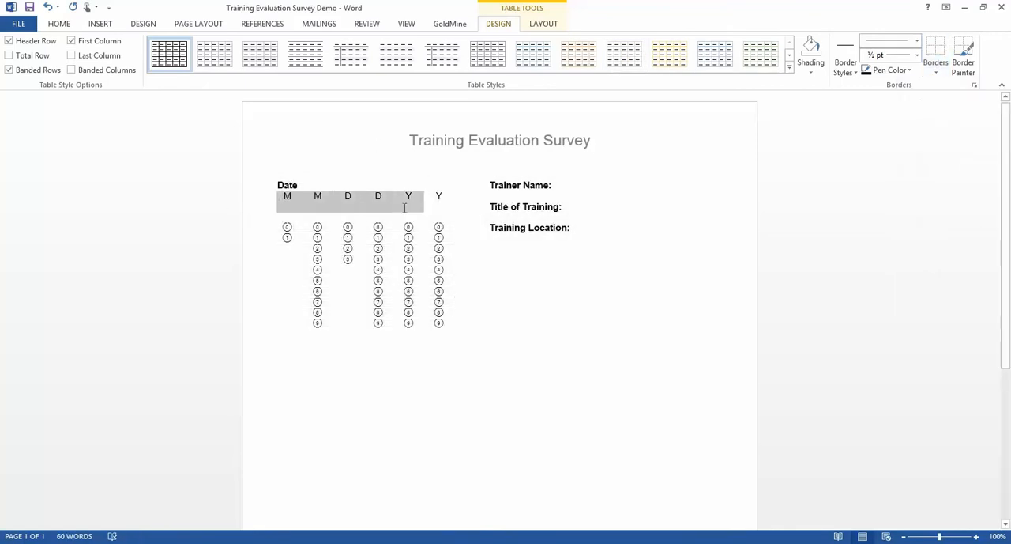
{"action": "left_click", "coordinate": [916, 70]}
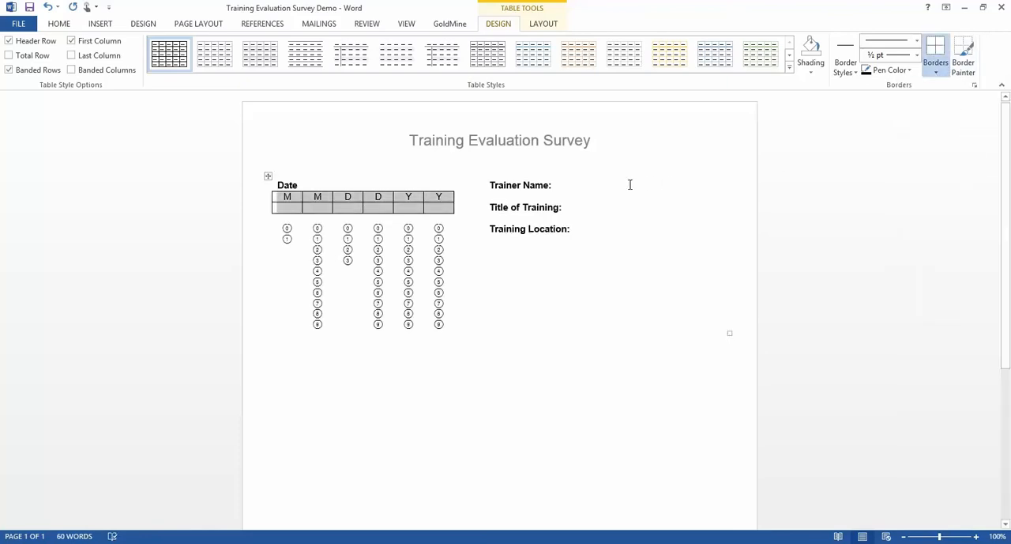
{"action": "left_click", "coordinate": [935, 55]}
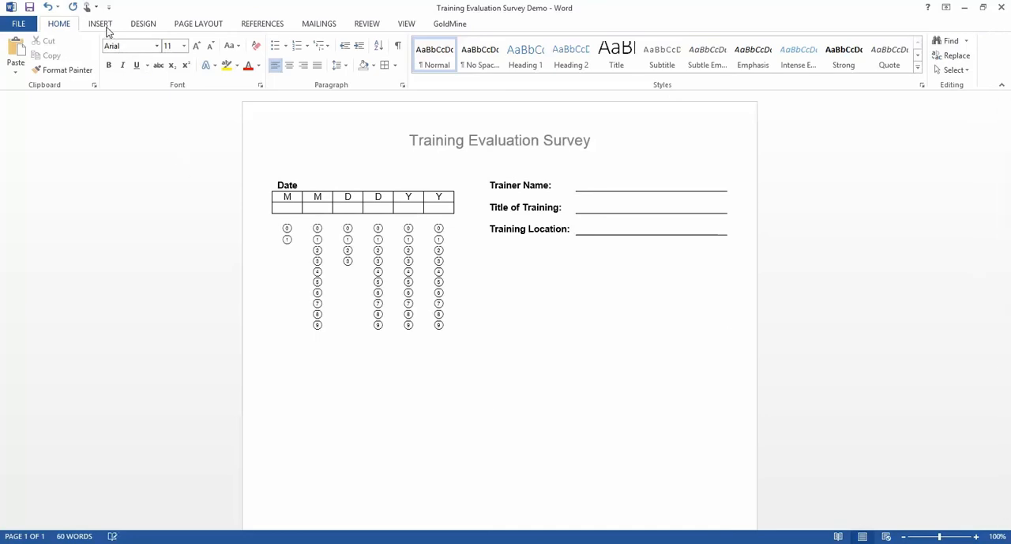
Insert a blank 6-column, 9-row table below the date and trainer section.
{"action": "left_click", "coordinate": [101, 55]}
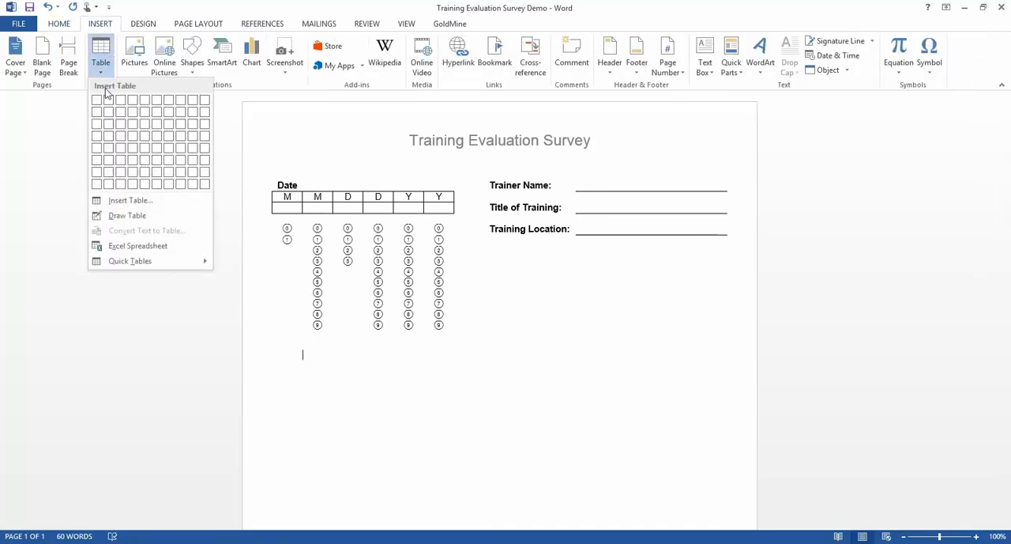
{"action": "left_click", "coordinate": [130, 199]}
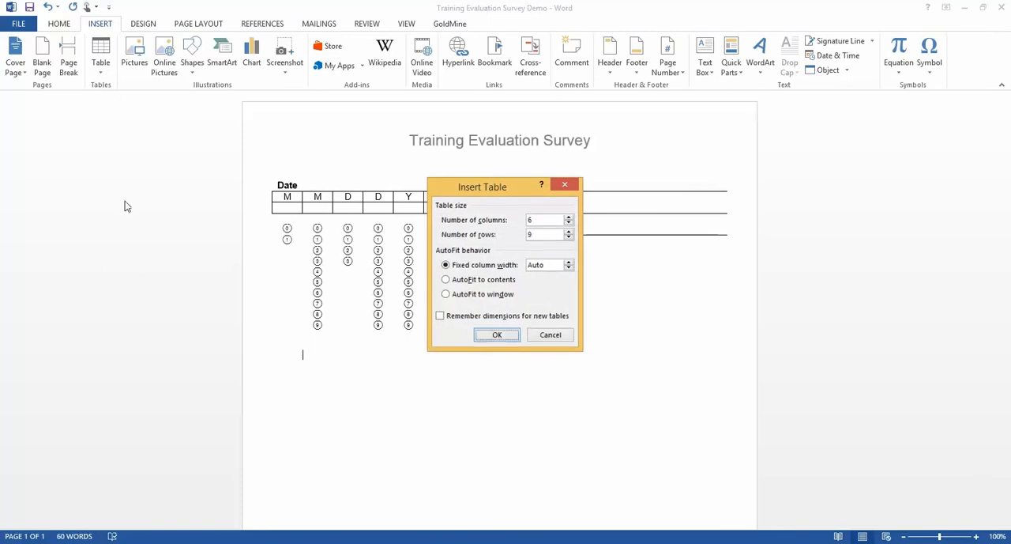
{"action": "left_click", "coordinate": [496, 335]}
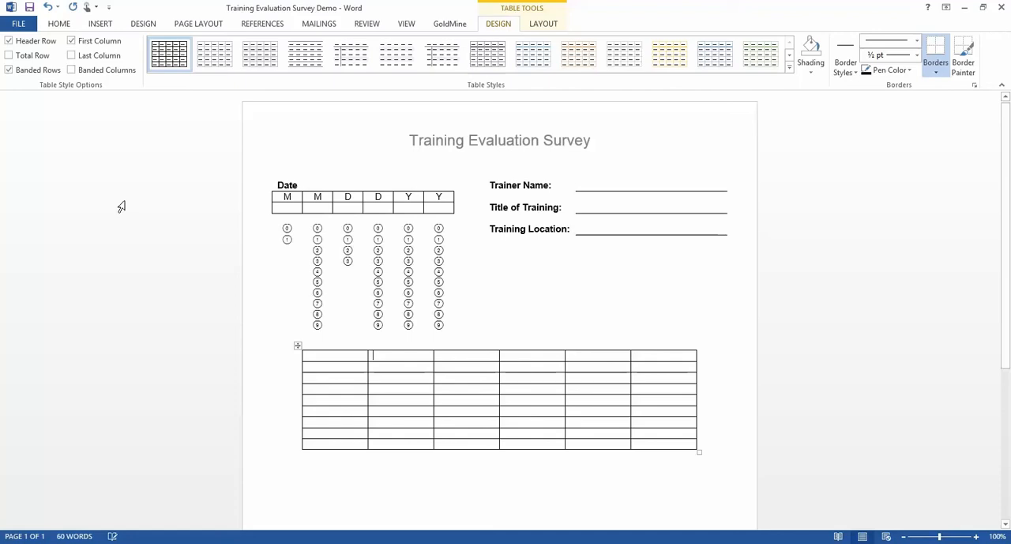
Fill the header row with Strongly Disagree, Disagree, Neither Agree nor Disagree, Agree, Strongly Agree.
{"action": "type", "text": "Strongly Disagree"}
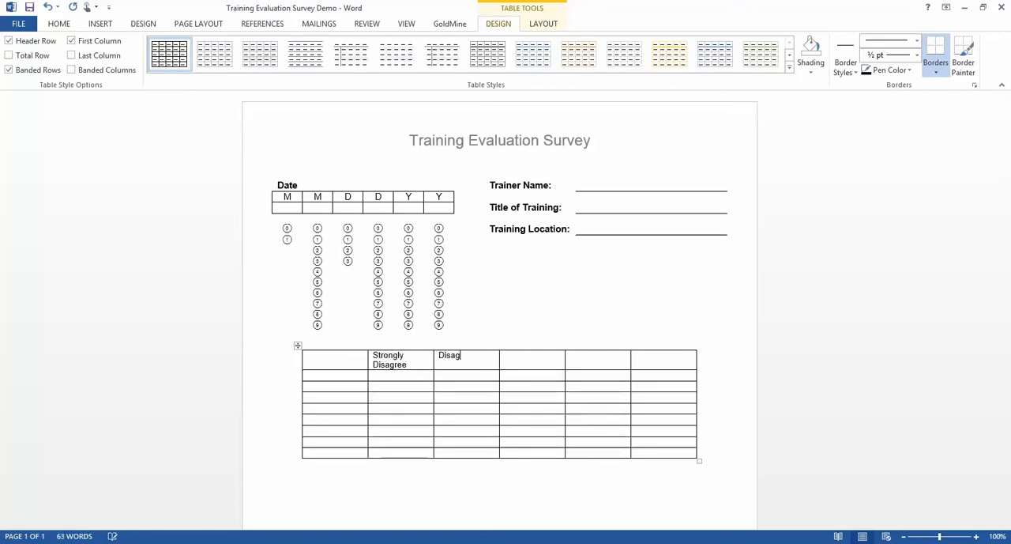
{"action": "type", "text": "Neither Agree nor Dis"}
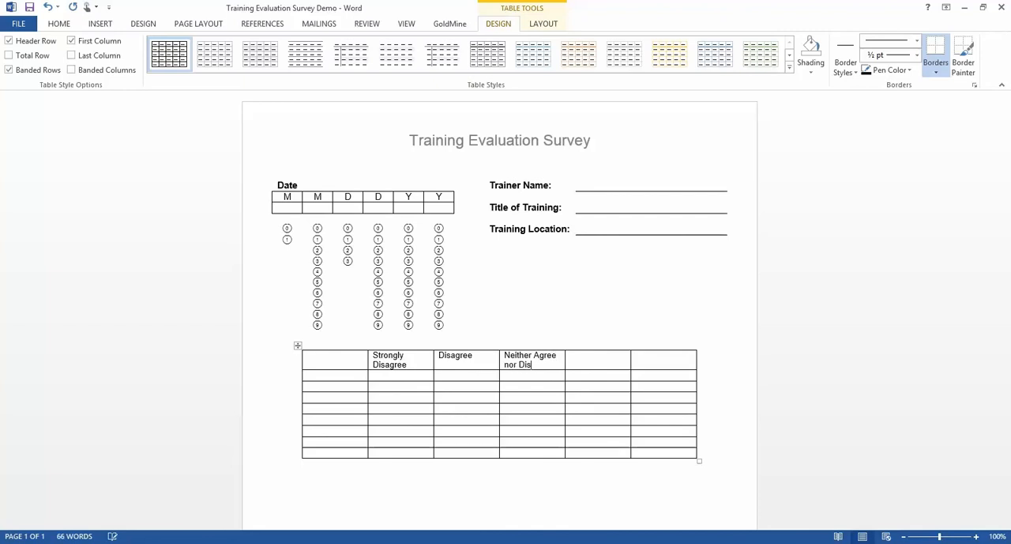
{"action": "type", "text": "agree"}
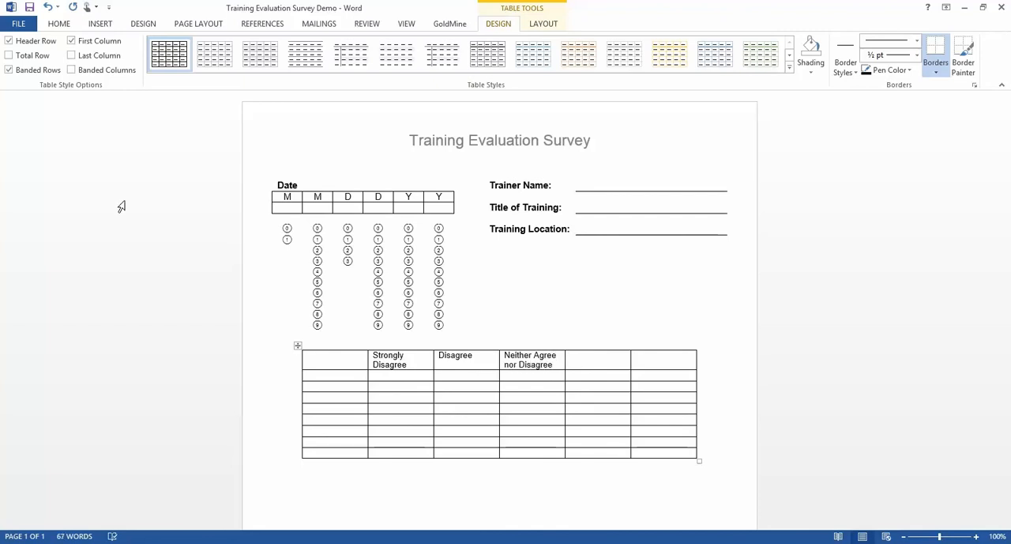
{"action": "type", "text": "Agree"}
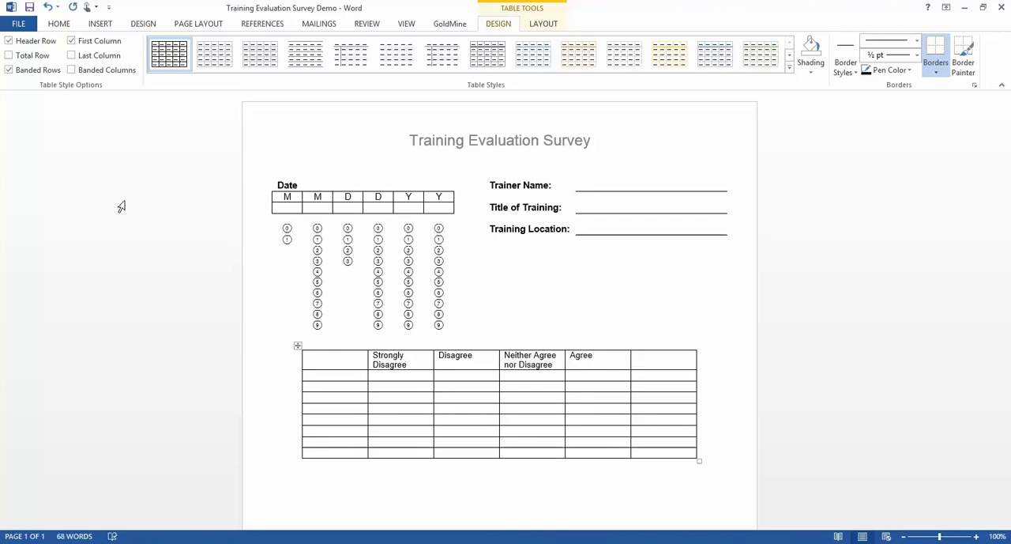
{"action": "type", "text": "Strongly Agree"}
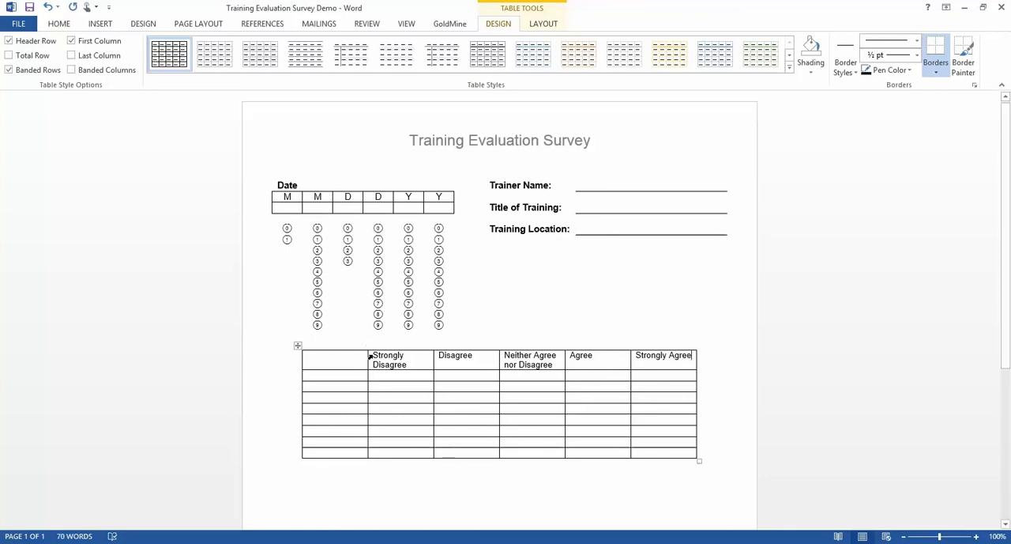
Center the rating headings in narrower columns and widen the first column to 3.5".
{"action": "left_click_drag", "start_coordinate": [369, 355], "coordinate": [631, 452]}
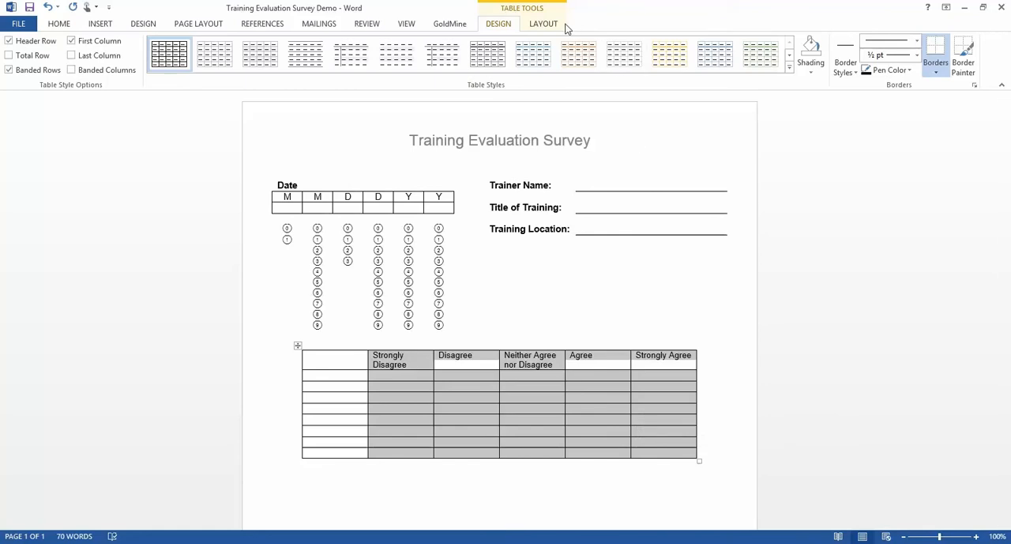
{"action": "left_click", "coordinate": [544, 22]}
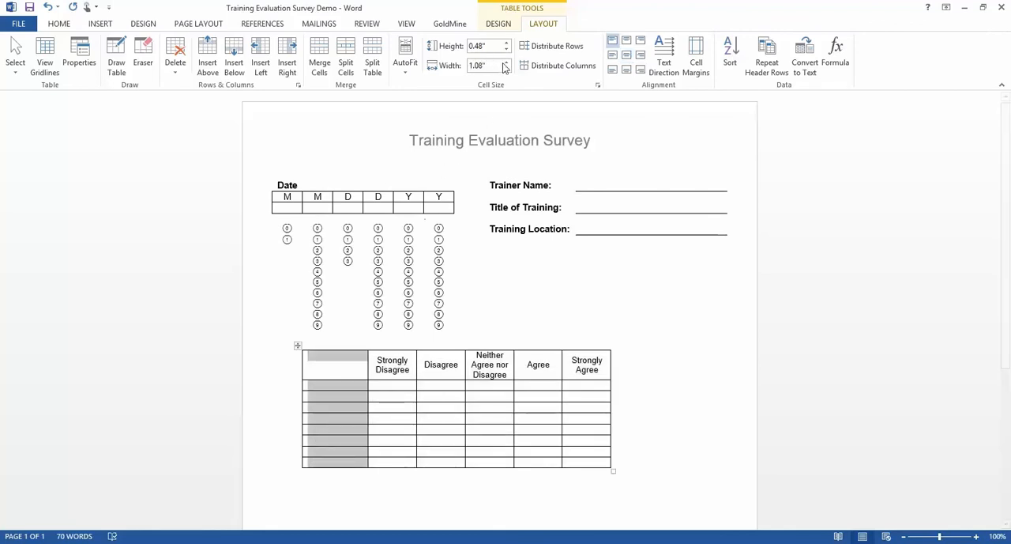
{"action": "left_click", "coordinate": [506, 62]}
{"action": "type", "text": "3.5"}
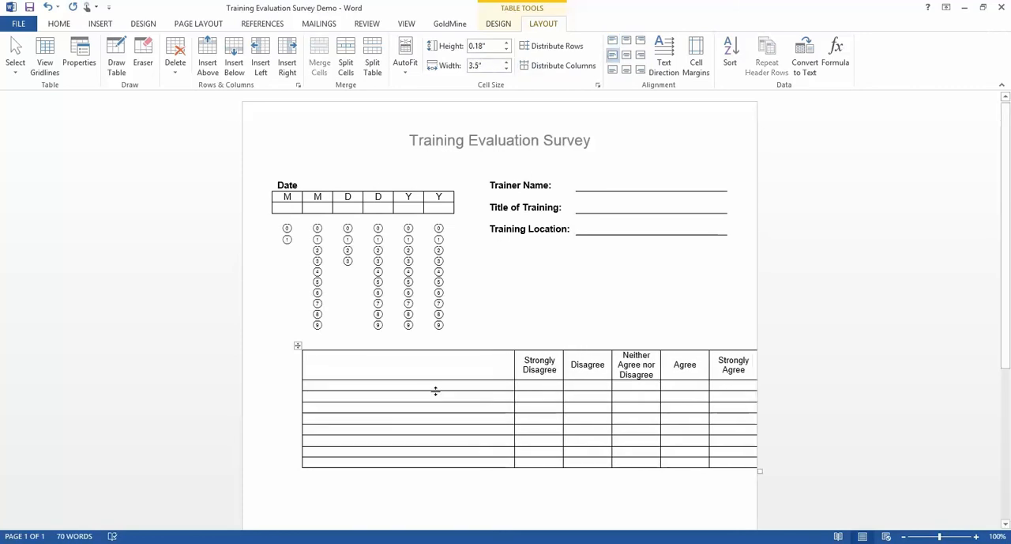
Enter the first four statements: goals set at the beginning, goals met, knowledgeable trainer, logical topics.
{"action": "type", "text": "Goals and expectations were clearly defined at"}
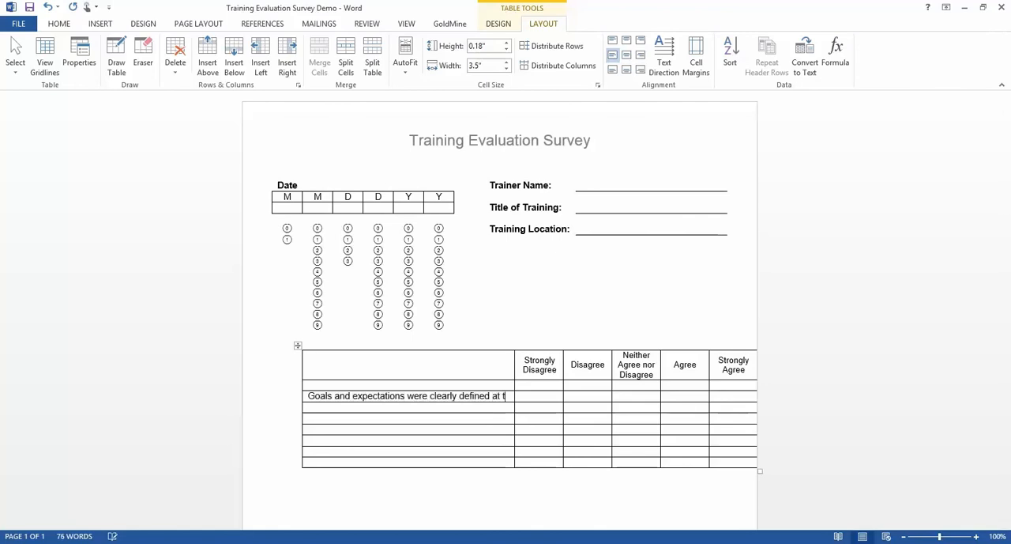
{"action": "type", "text": "the beginning of the training"}
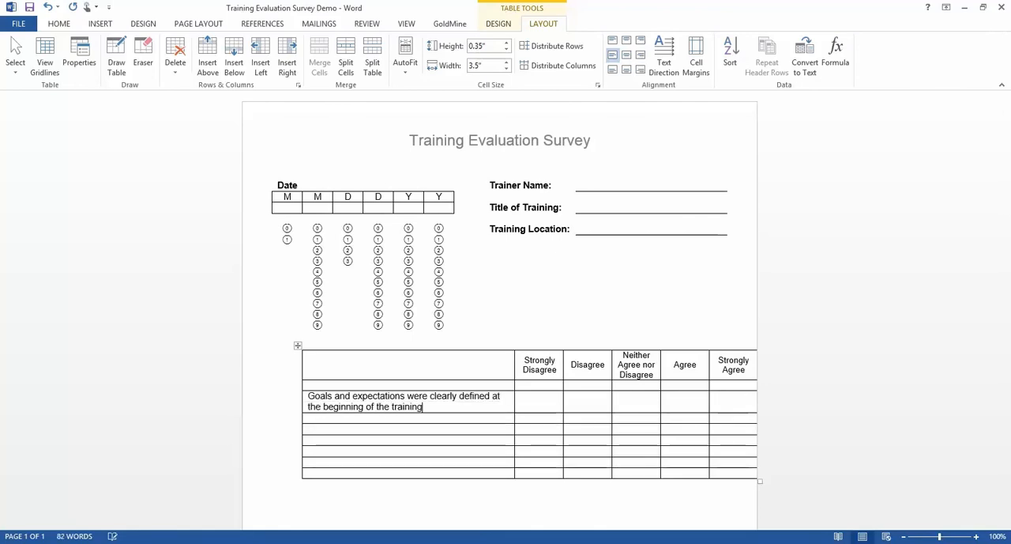
{"action": "type", "text": "The goals and e"}
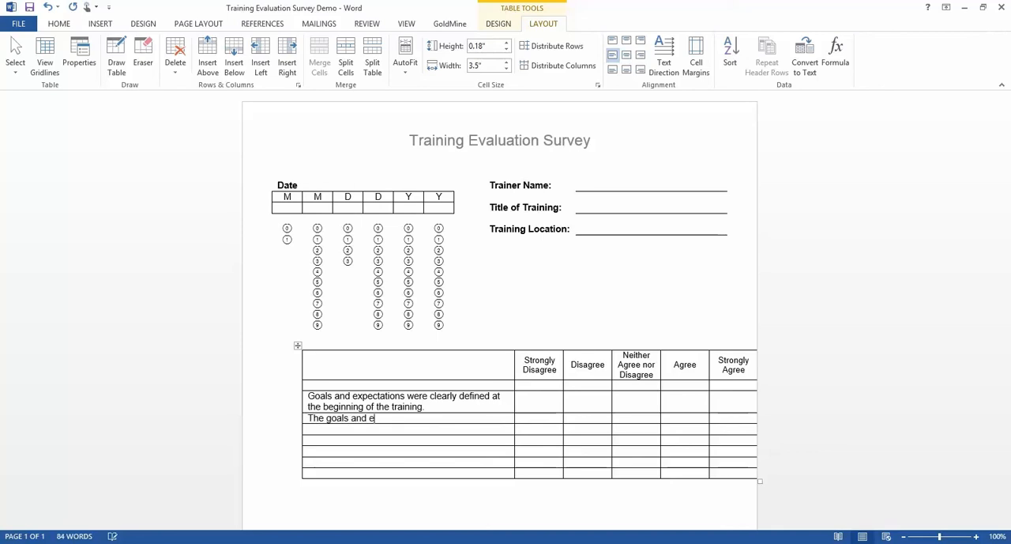
{"action": "type", "text": "xpectations set were met."}
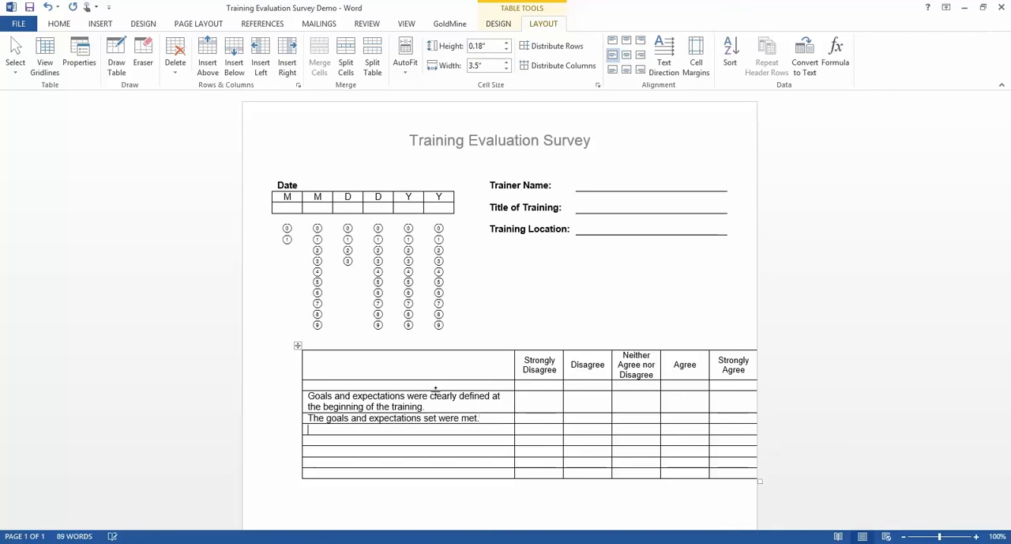
{"action": "type", "text": "The trainer was knowledgeable"}
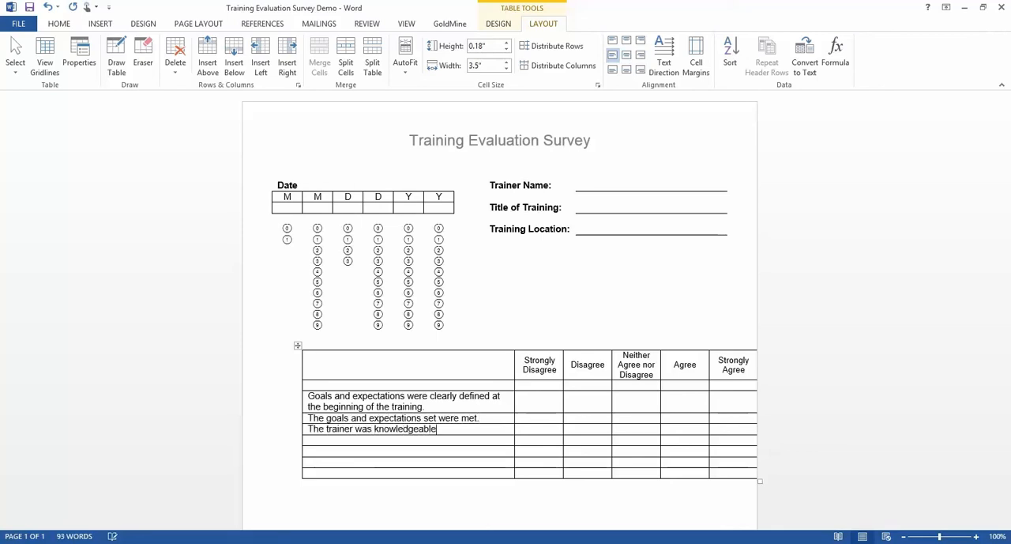
{"action": "type", "text": "about the topics presented."}
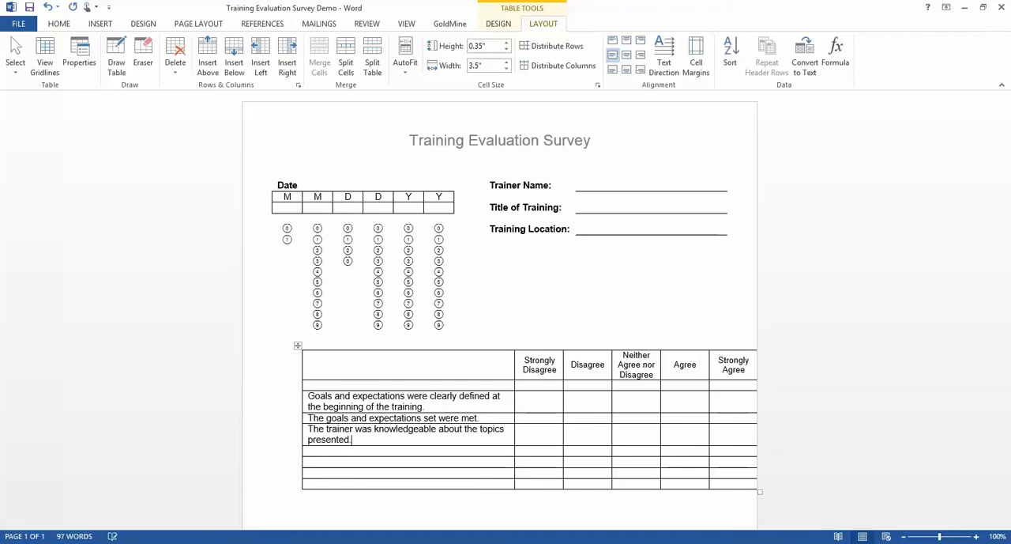
{"action": "type", "text": "The topics were presented"}
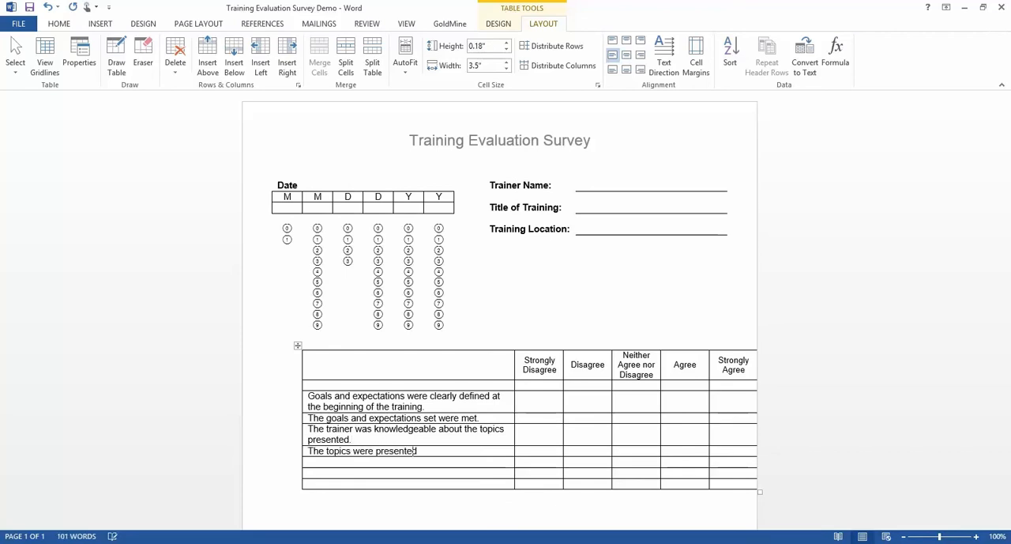
{"action": "type", "text": "in a logical manner."}
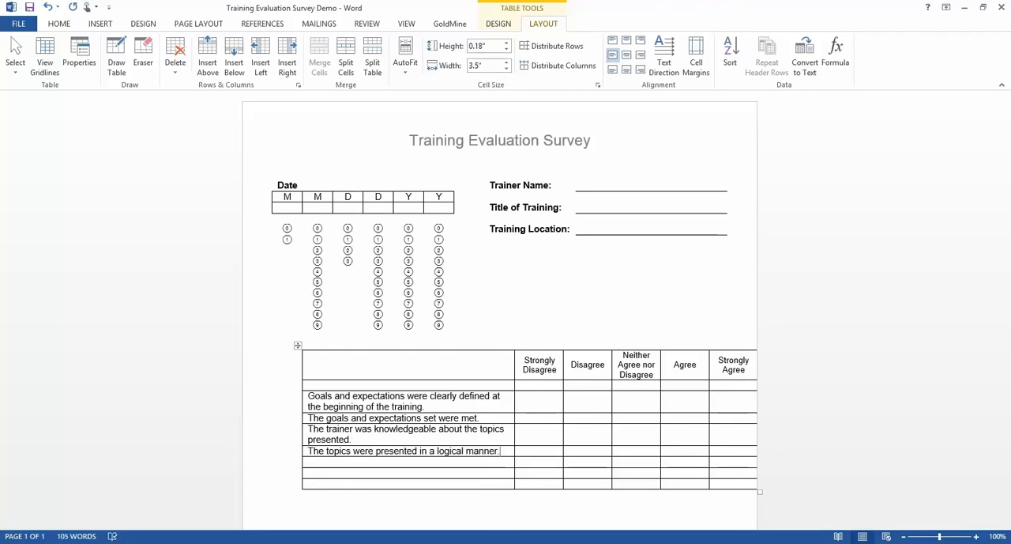
Enter the facilities, feeling more equipped, and recommending to a colleague statements.
{"action": "type", "text": "The facilities and presentation materials were"}
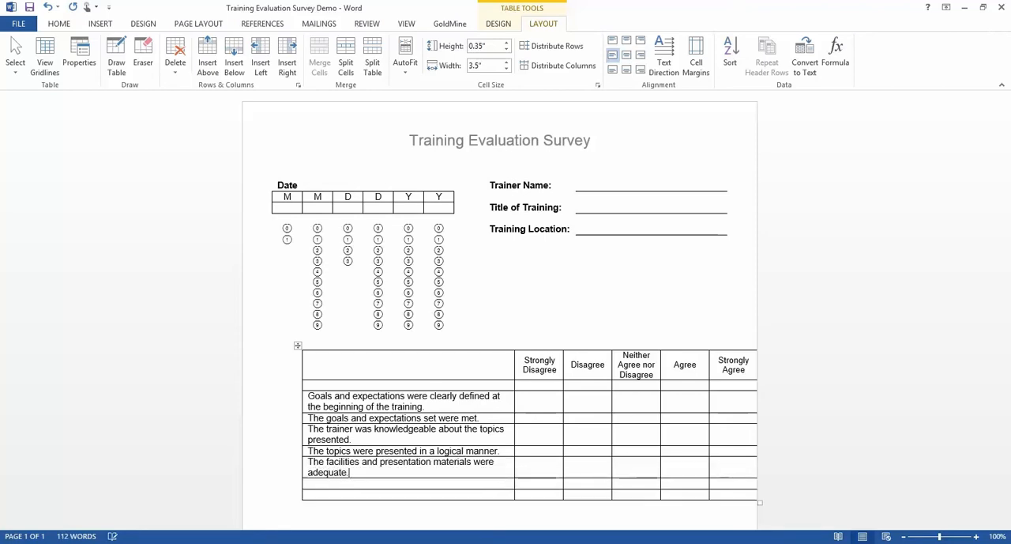
{"action": "type", "text": "I feel more equipped to handle my work"}
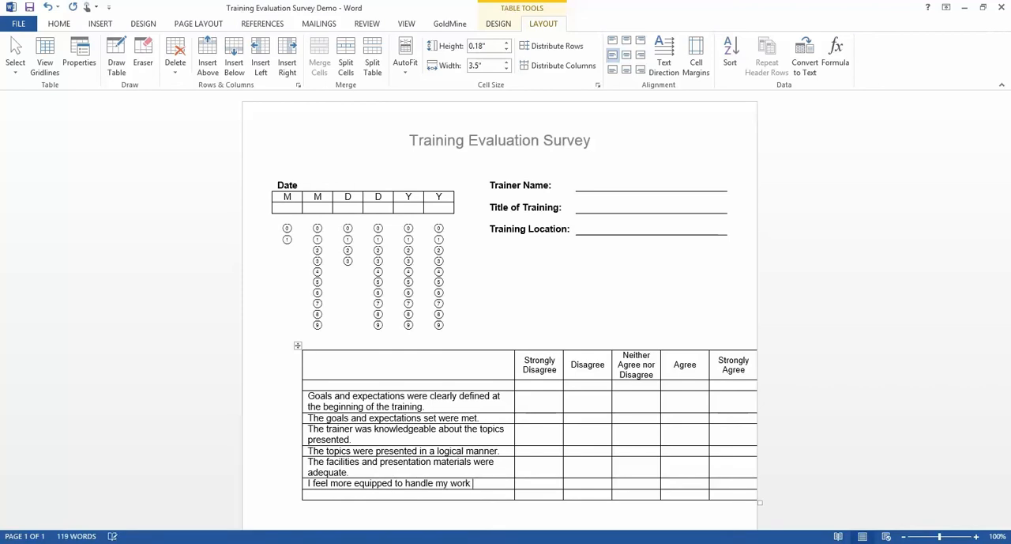
{"action": "type", "text": "after this training."}
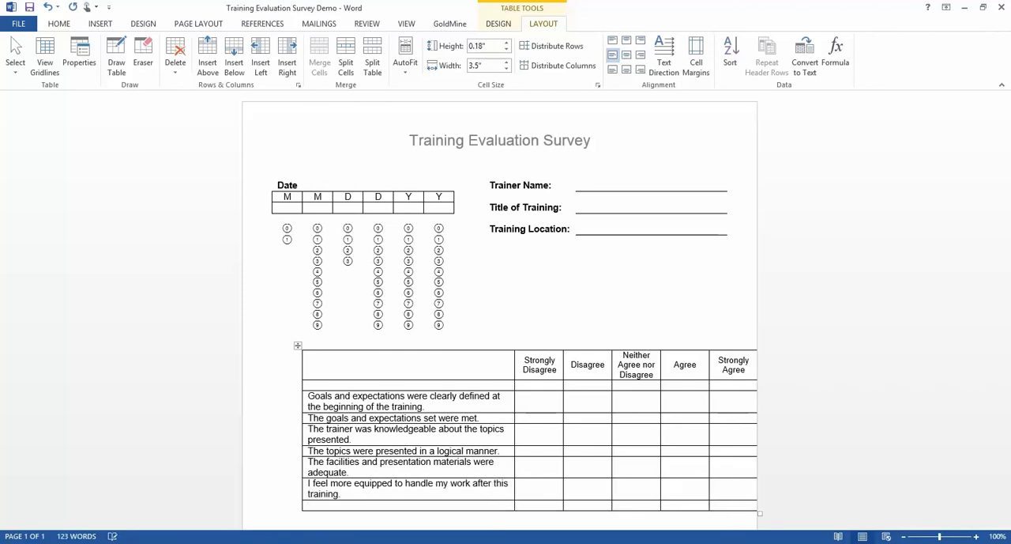
{"action": "type", "text": "I would recommend this traini"}
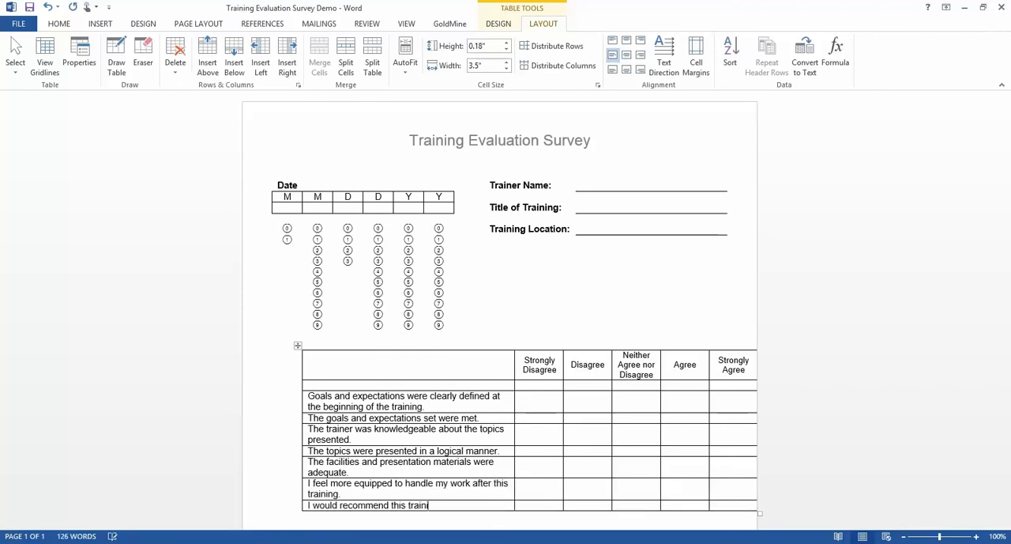
{"action": "type", "text": "ing to a colleague."}
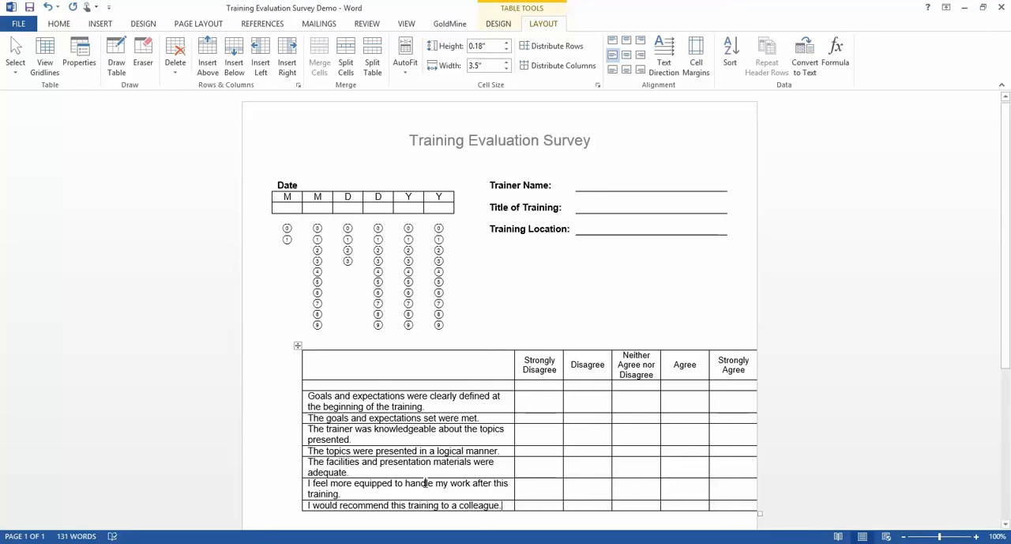
{"action": "left_click_drag", "start_coordinate": [539, 402], "coordinate": [635, 401]}
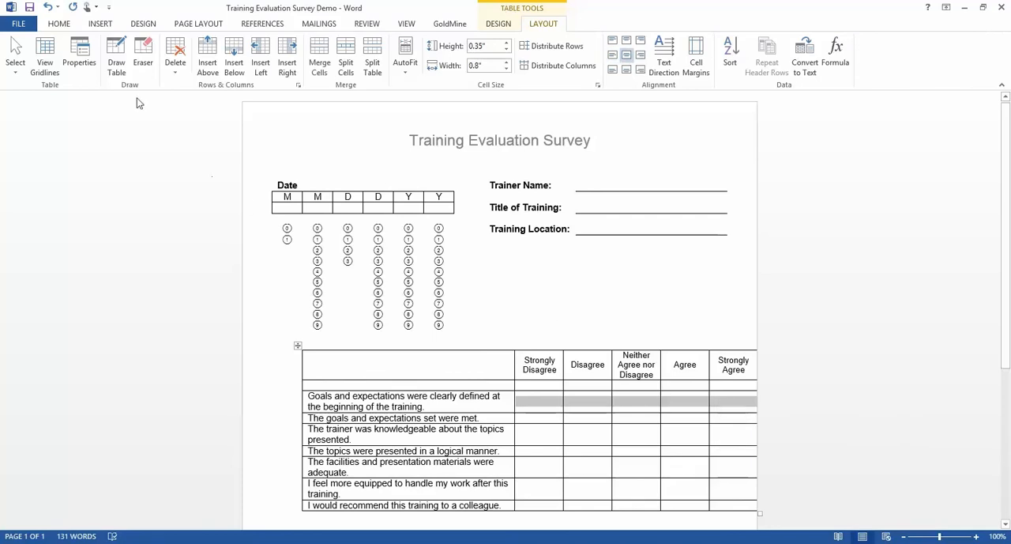
Place centered circled bubbles 1–5 in every rating cell beside the seven statements.
{"action": "left_click", "coordinate": [59, 23]}
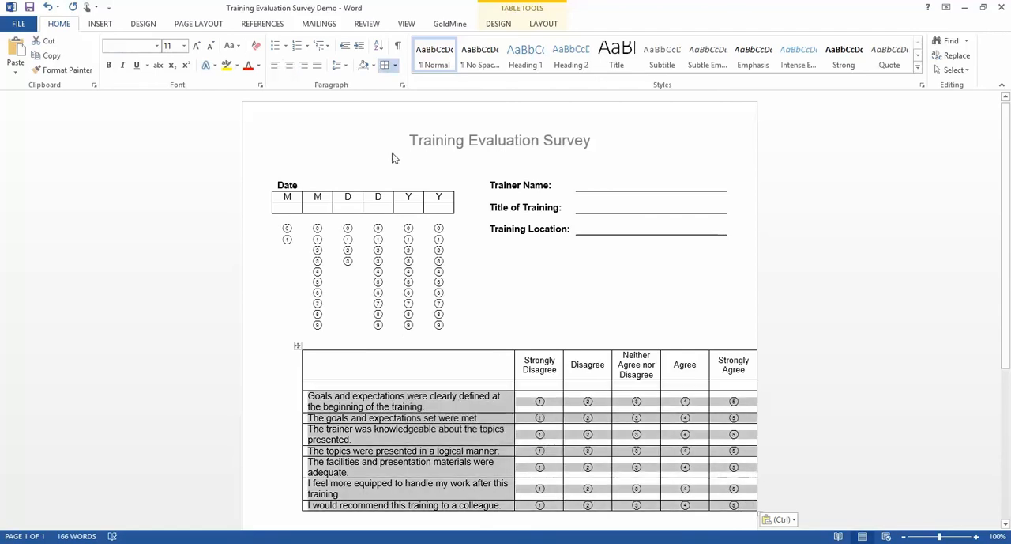
{"action": "left_click", "coordinate": [544, 22]}
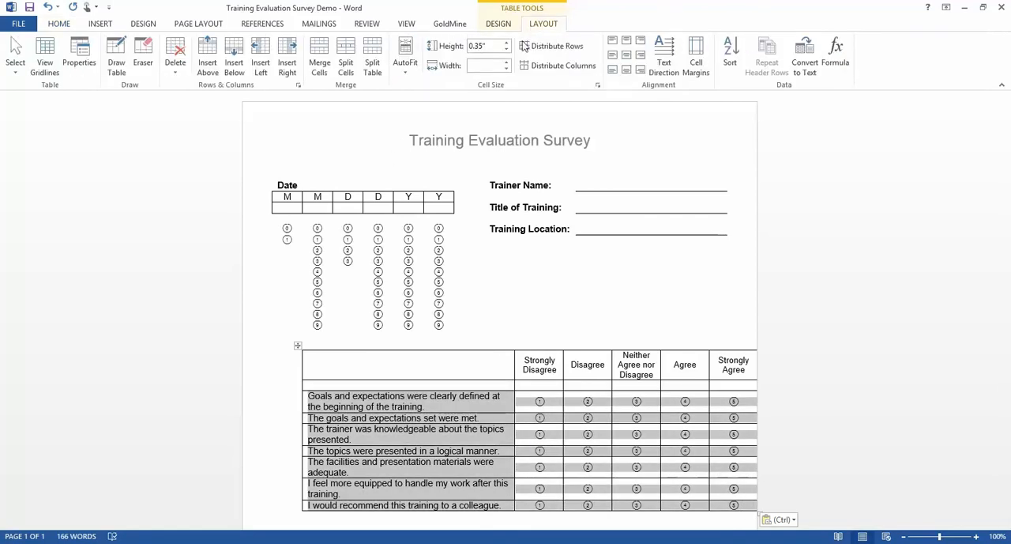
Make the rating table's rows taller and strip all its borders via Borders > No Border.
{"action": "left_click", "coordinate": [506, 42]}
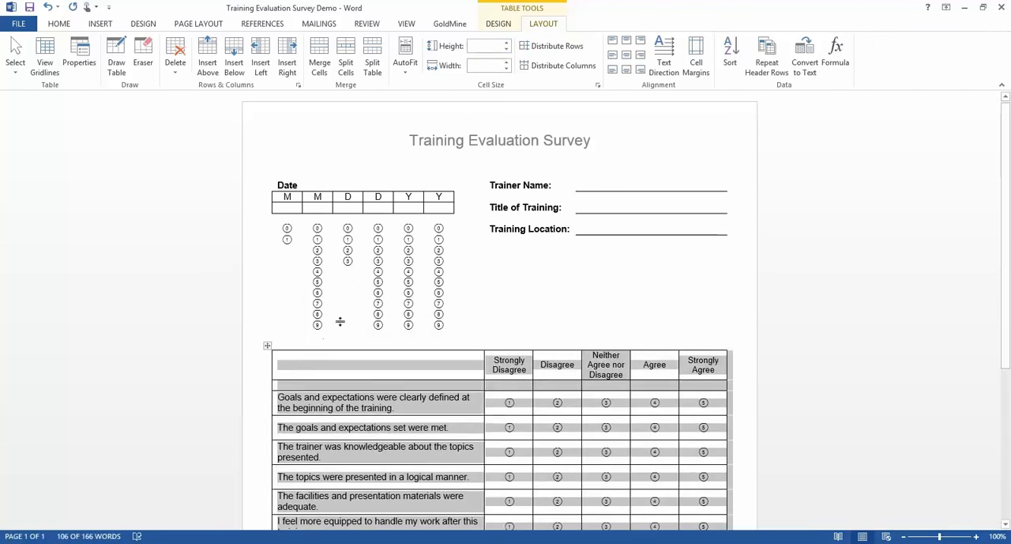
{"action": "left_click", "coordinate": [499, 22]}
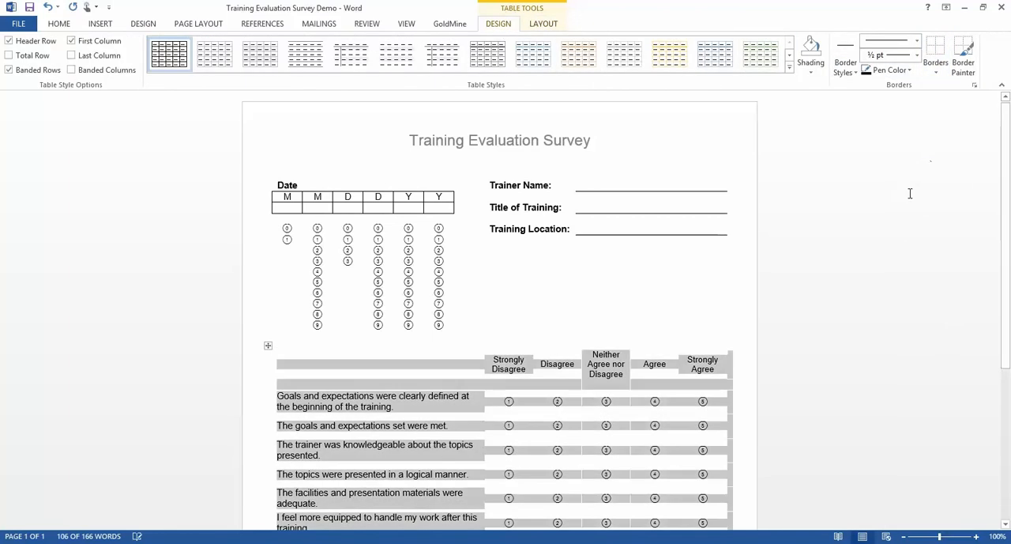
{"action": "scroll", "scroll_direction": "down", "scroll_amount": 3}
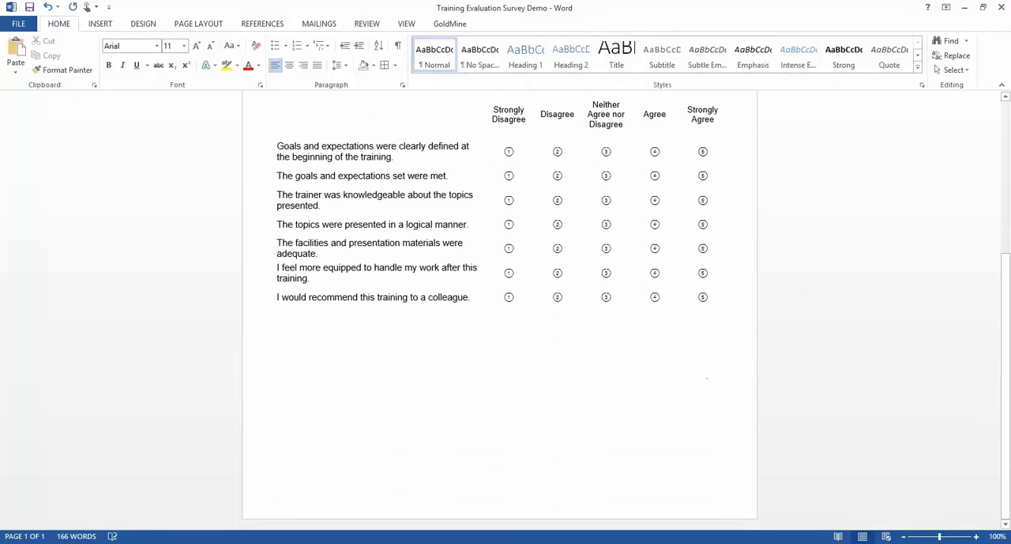
Insert a 1x2 table below the ratings asking 'What changes could be made to improve the training?'.
{"action": "left_click", "coordinate": [100, 22]}
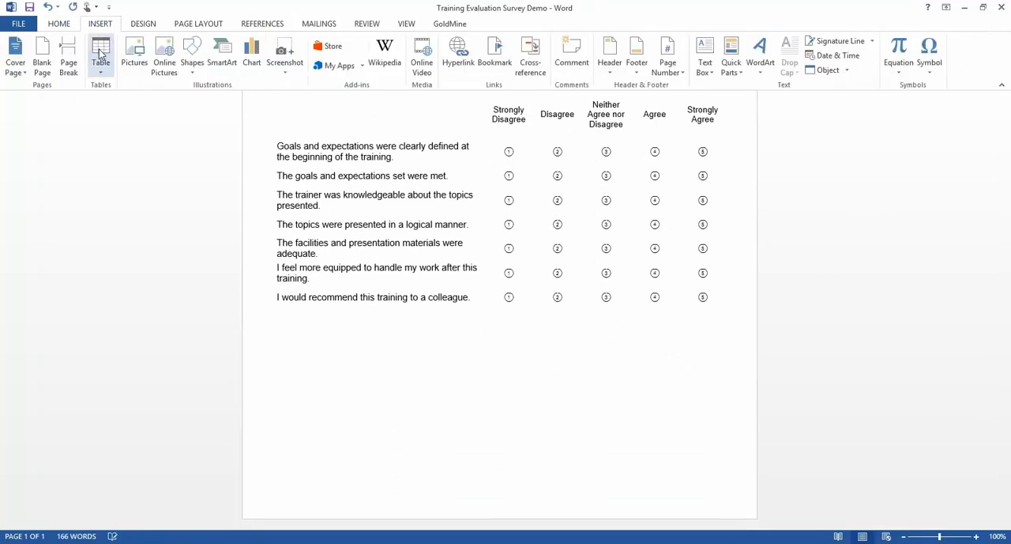
{"action": "left_click", "coordinate": [102, 53]}
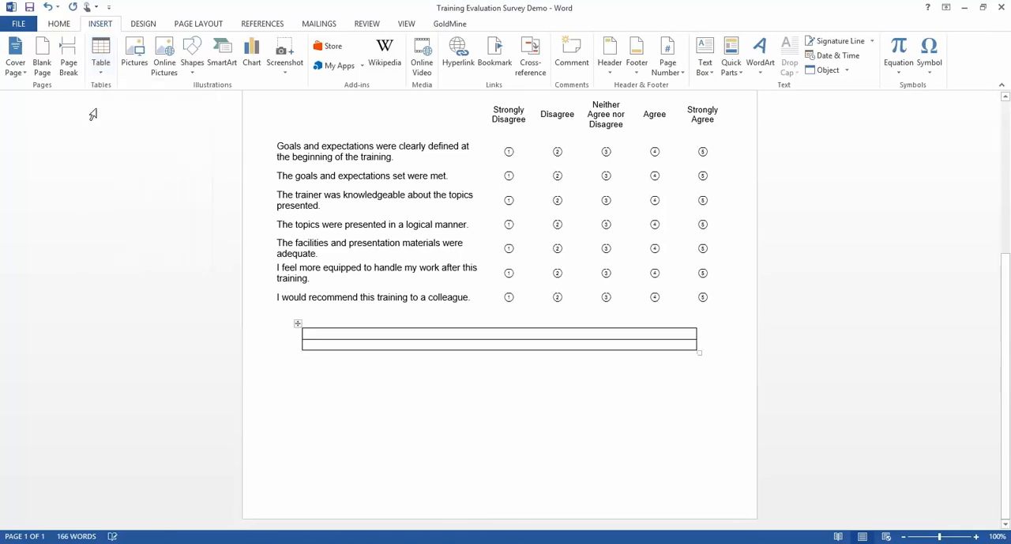
{"action": "type", "text": "W"}
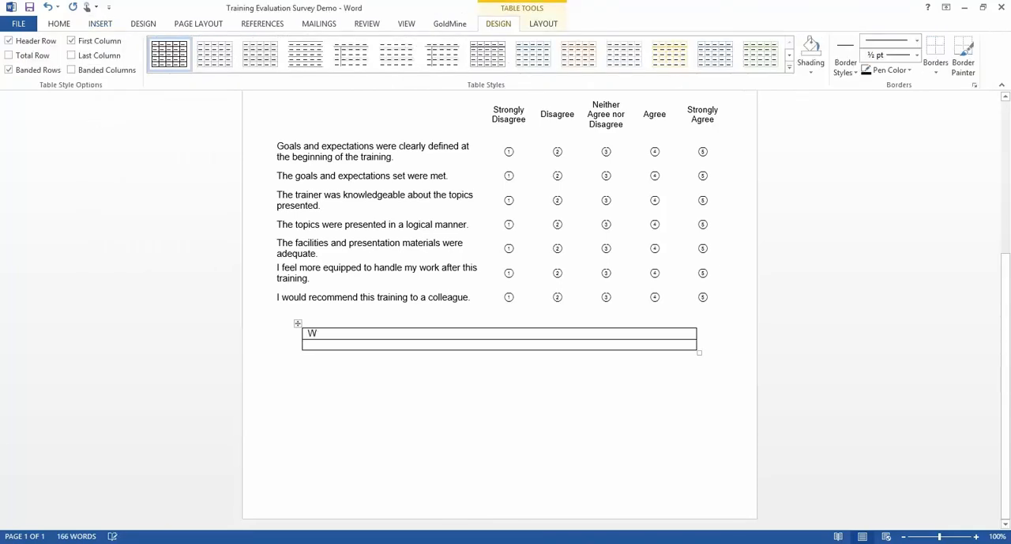
{"action": "type", "text": "hat changes could be made to improve the"}
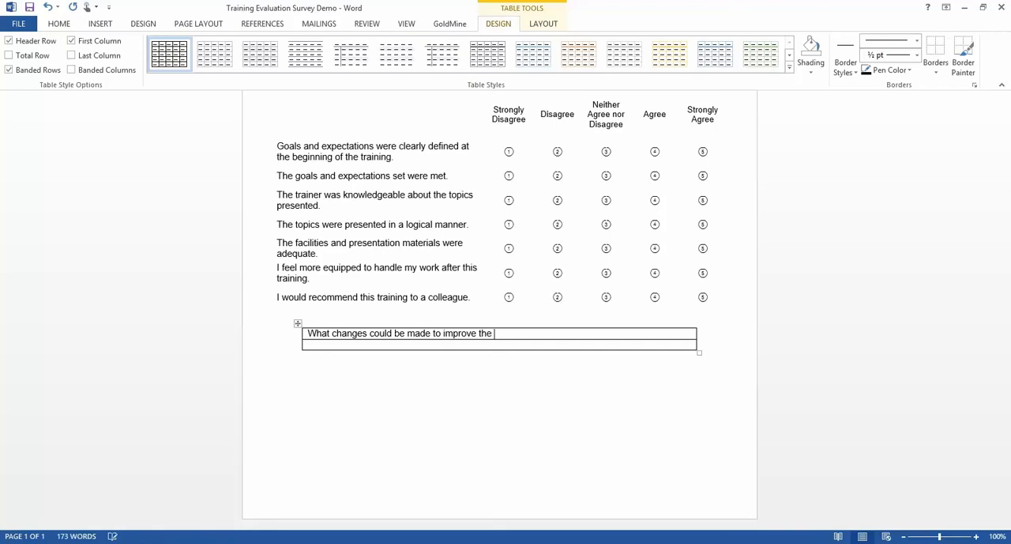
{"action": "type", "text": "training?"}
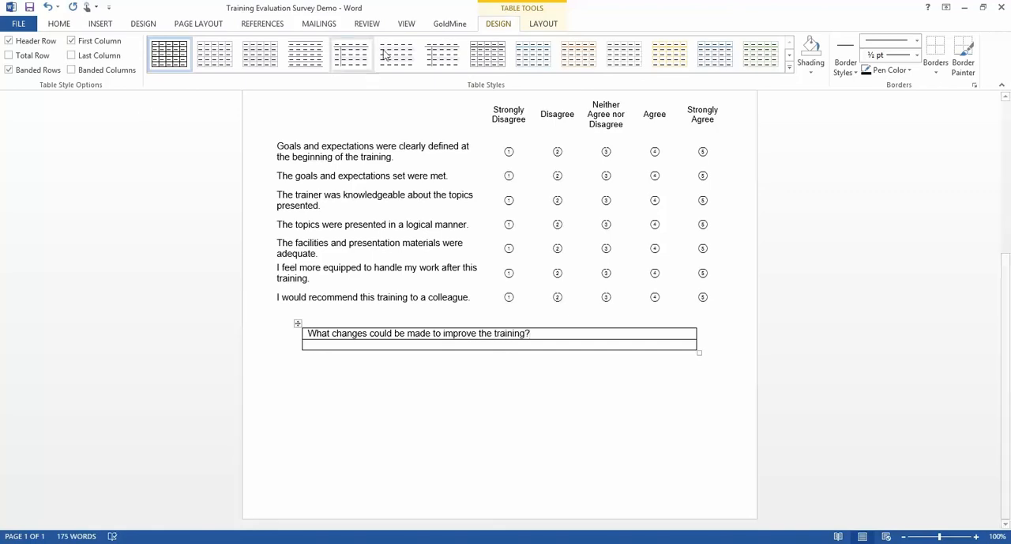
{"action": "left_click", "coordinate": [544, 23]}
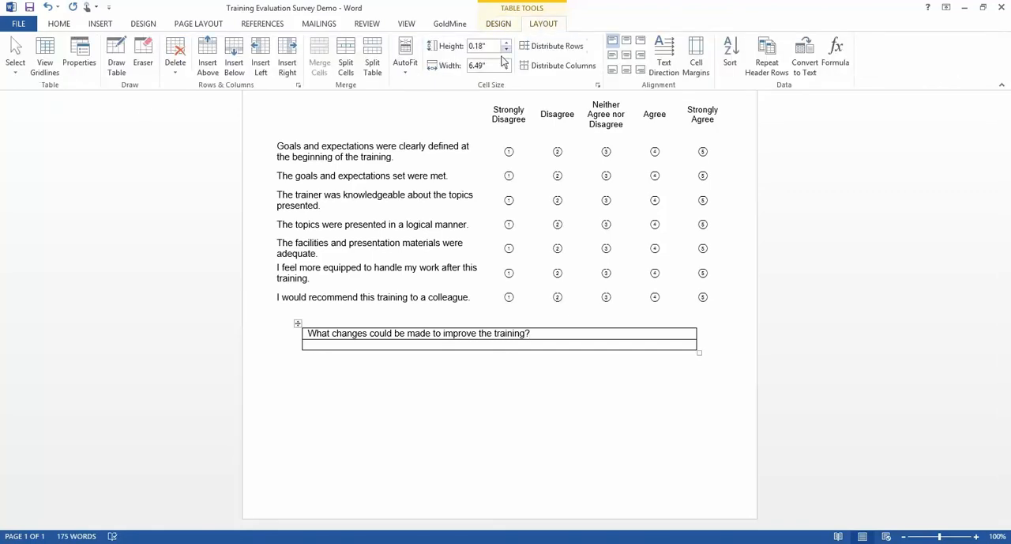
Set the feedback table width to 7.5" and the answer row height to 1.8".
{"action": "left_click", "coordinate": [506, 62]}
{"action": "type", "text": "7.5"}
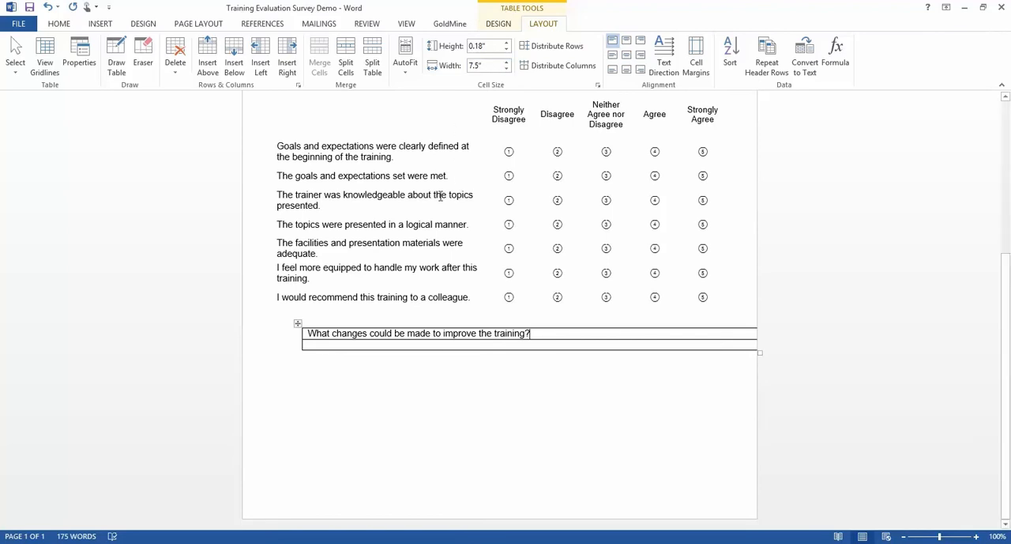
{"action": "mouse_move", "coordinate": [297, 324]}
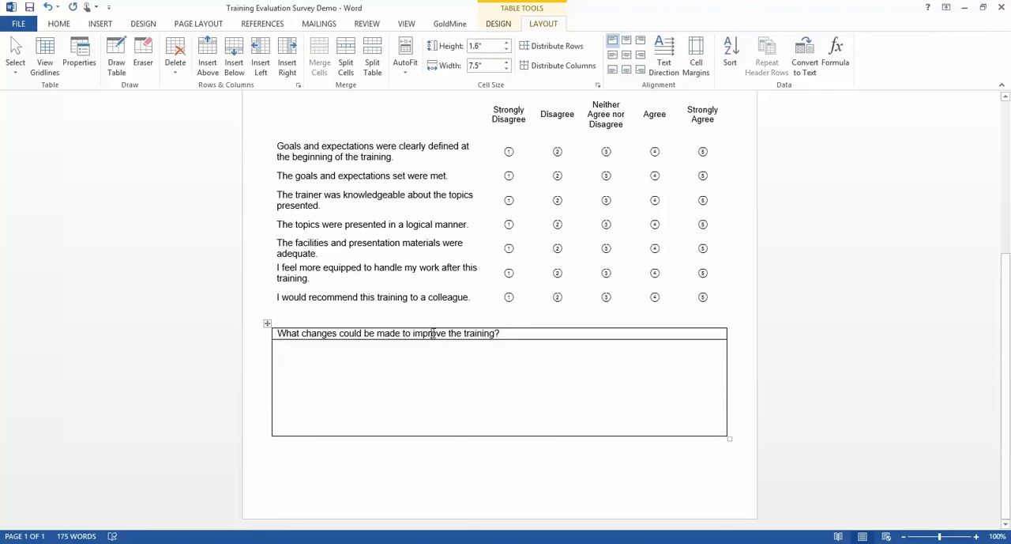
{"action": "left_click", "coordinate": [500, 23]}
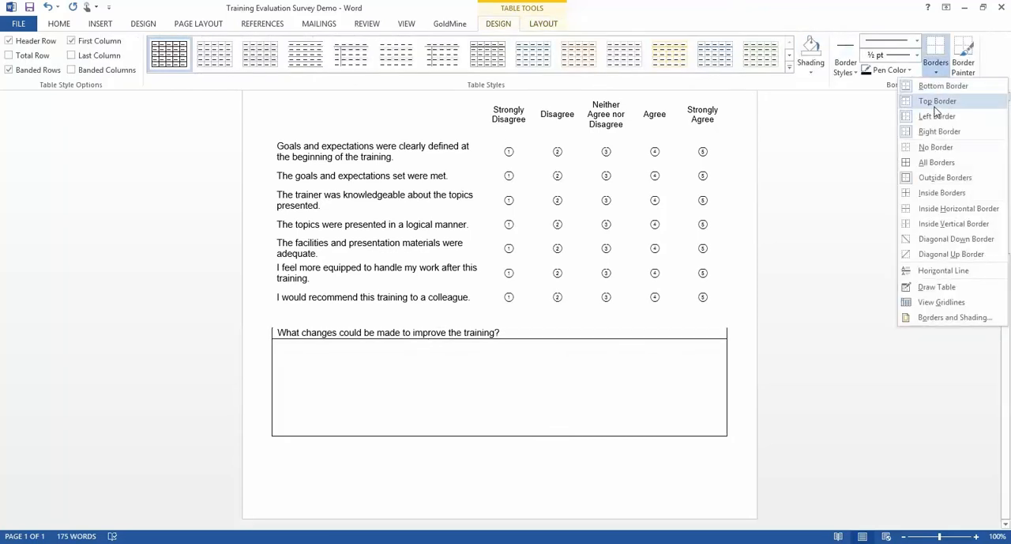
{"action": "mouse_move", "coordinate": [939, 116]}
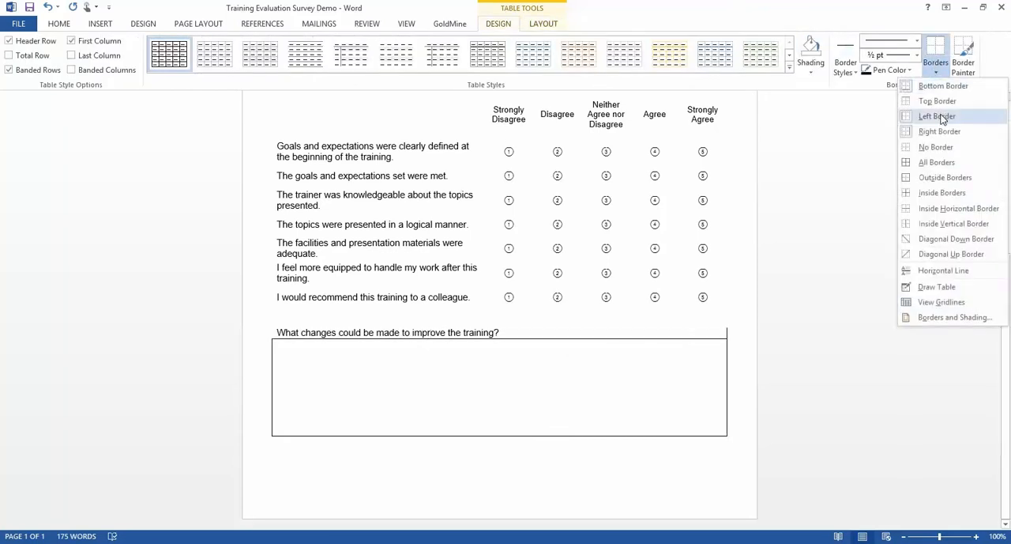
Remove the top, left and right borders of the question row, leaving only the answer box outlined.
{"action": "left_click", "coordinate": [937, 117]}
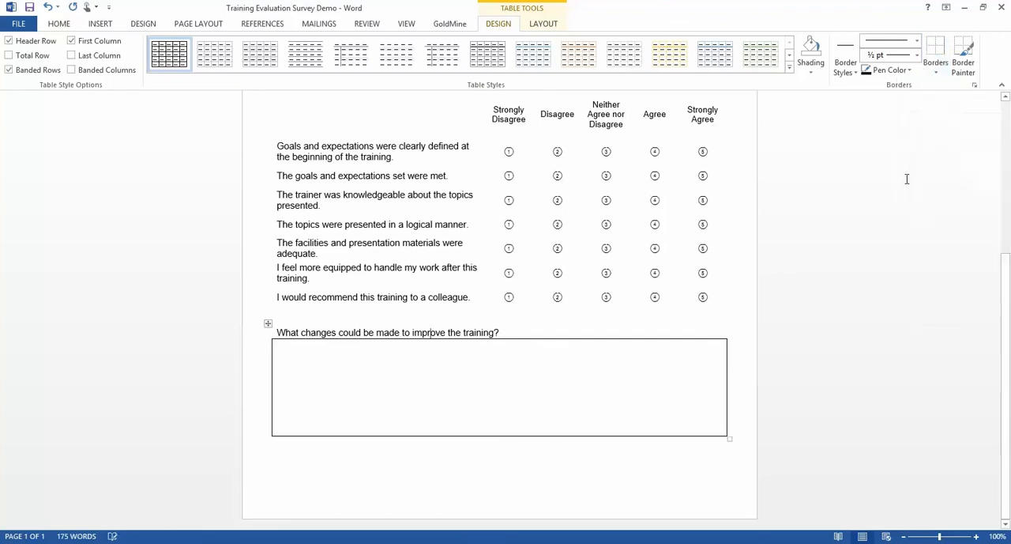
{"action": "left_click", "coordinate": [58, 22]}
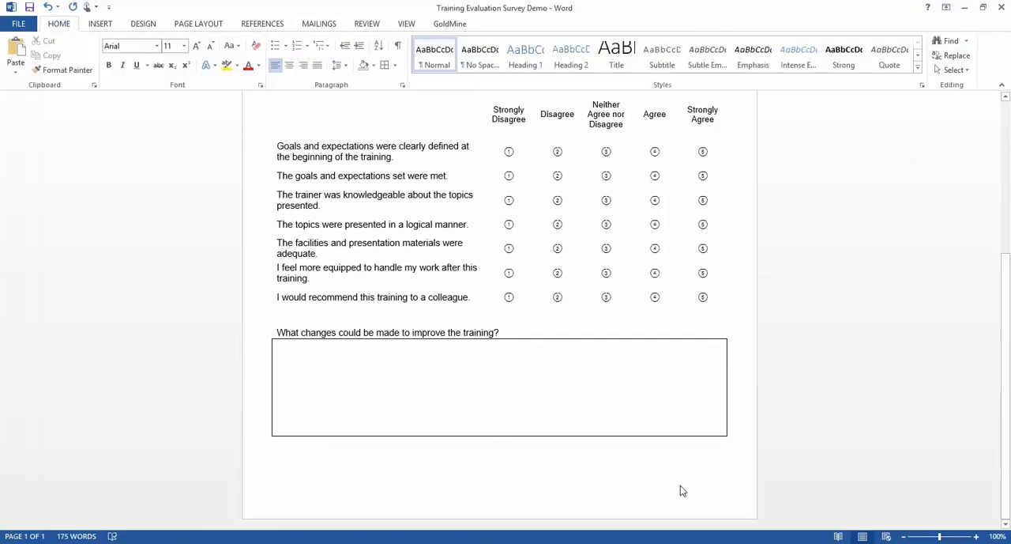